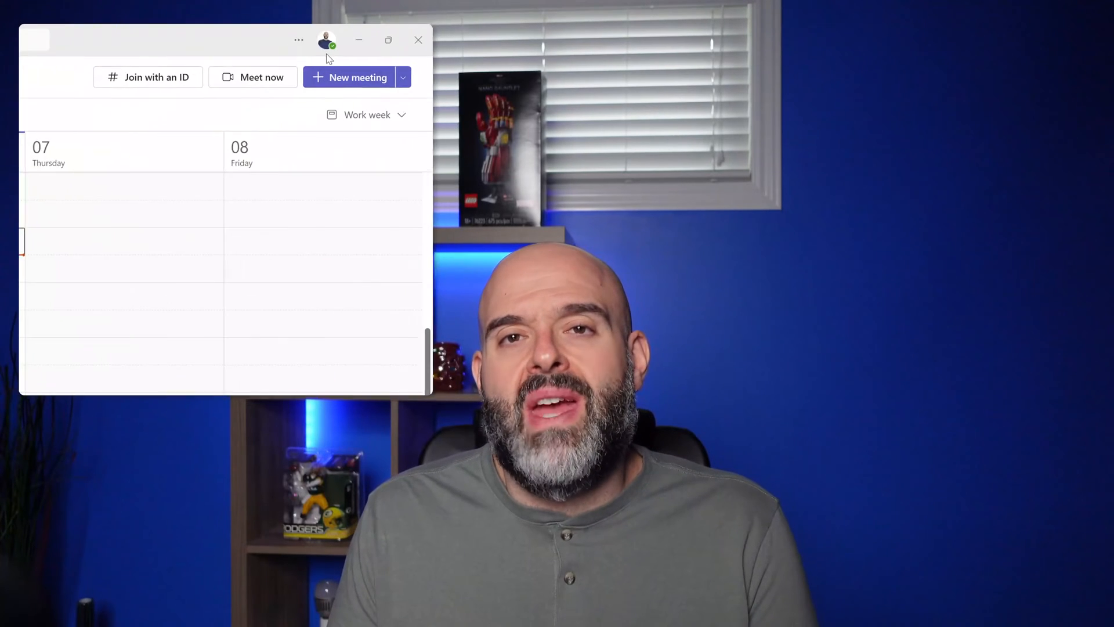
Set presence to Available with Reset status after Today in the Duration form
left_click(326, 40)
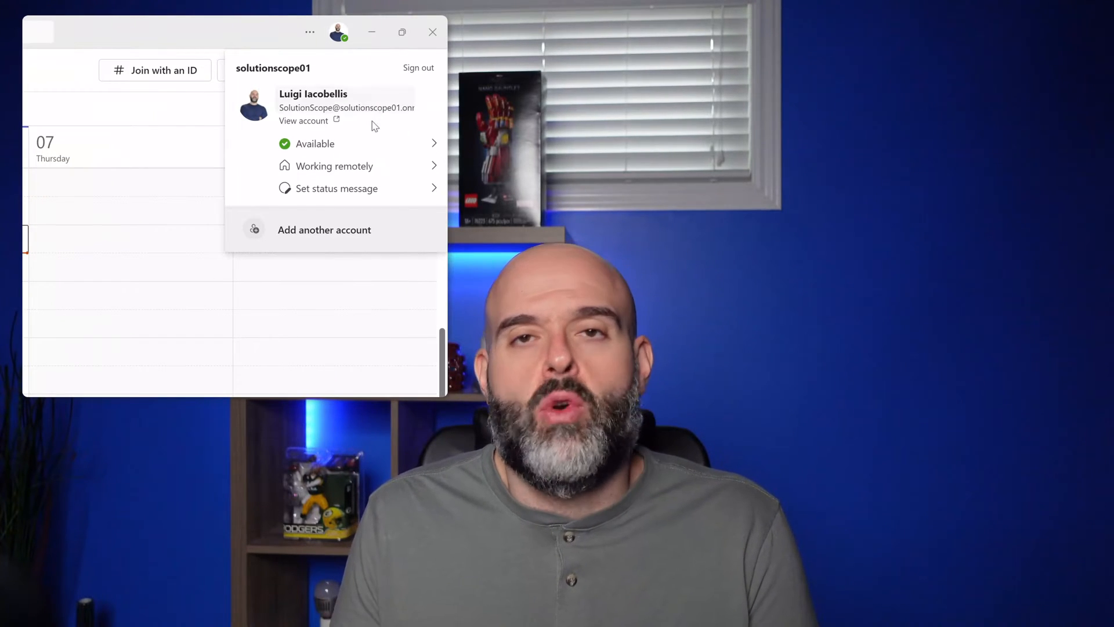
left_click(314, 144)
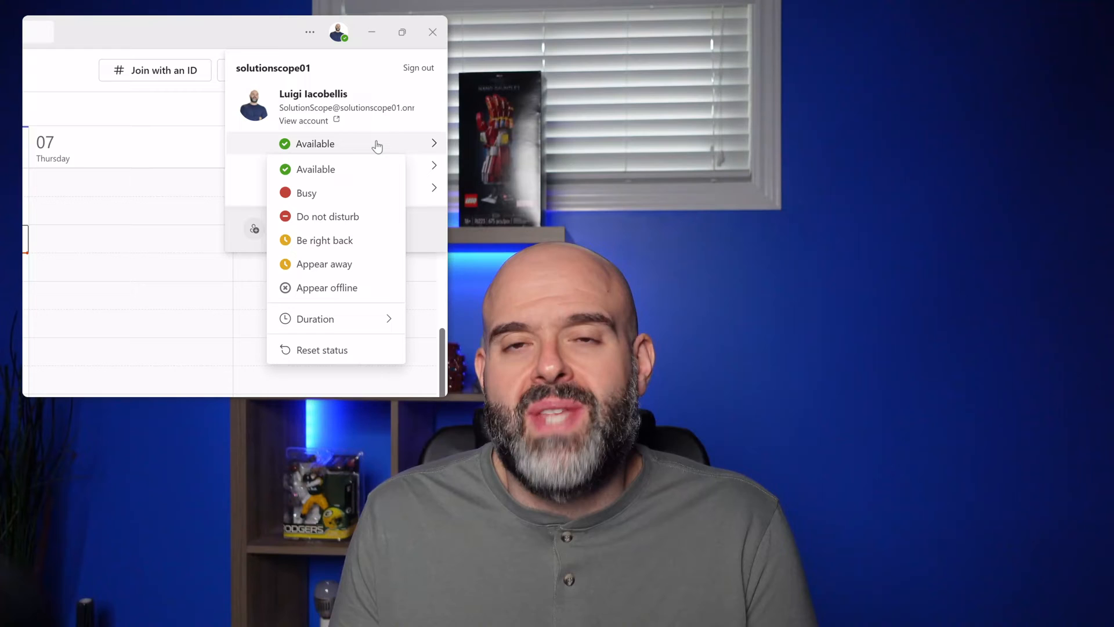
mouse_move(365, 319)
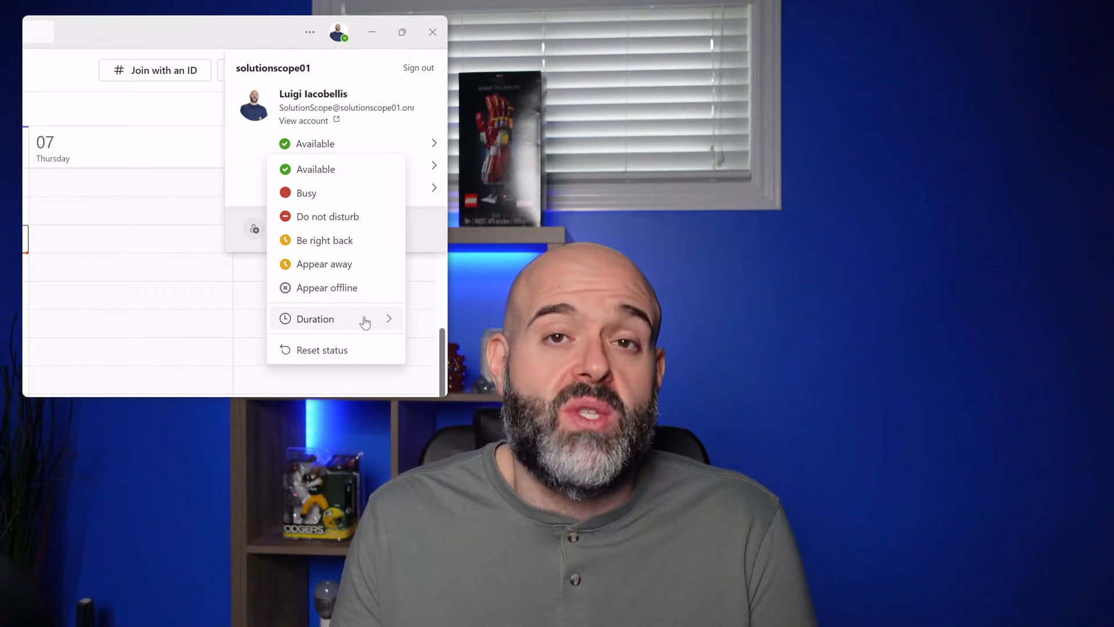
left_click(314, 318)
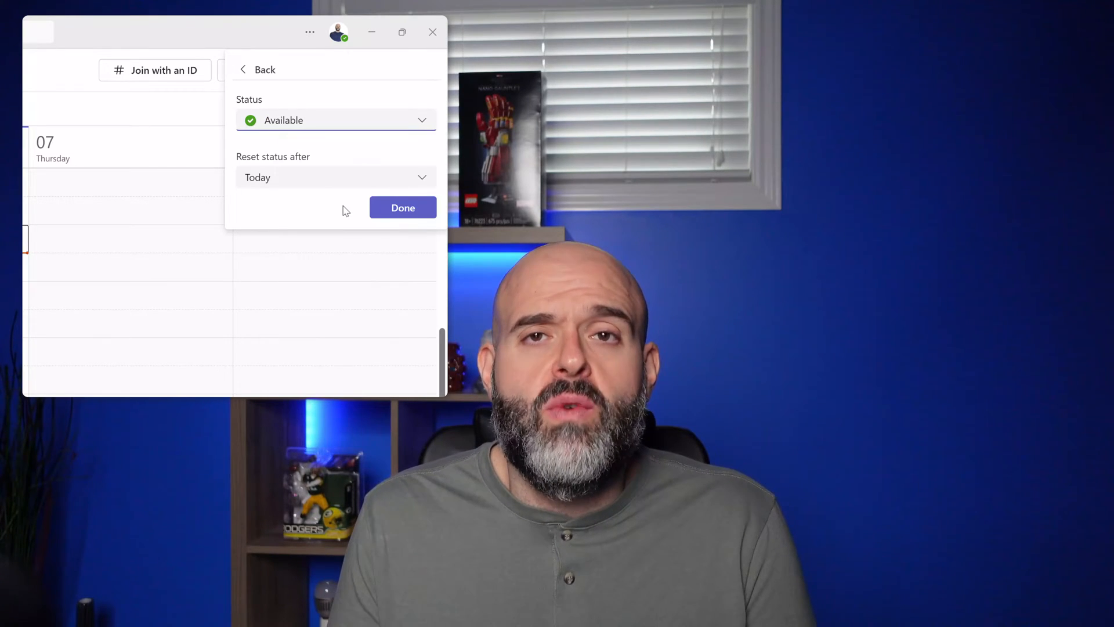
left_click(336, 177)
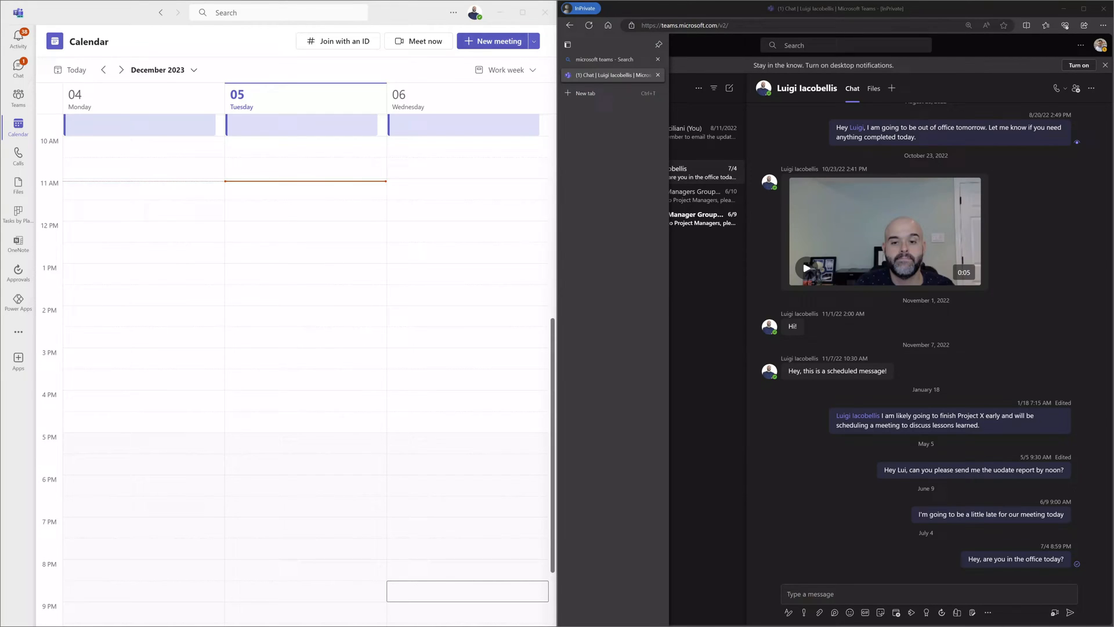
Keep presence Available but change Reset status after to a timed duration option
left_click(474, 12)
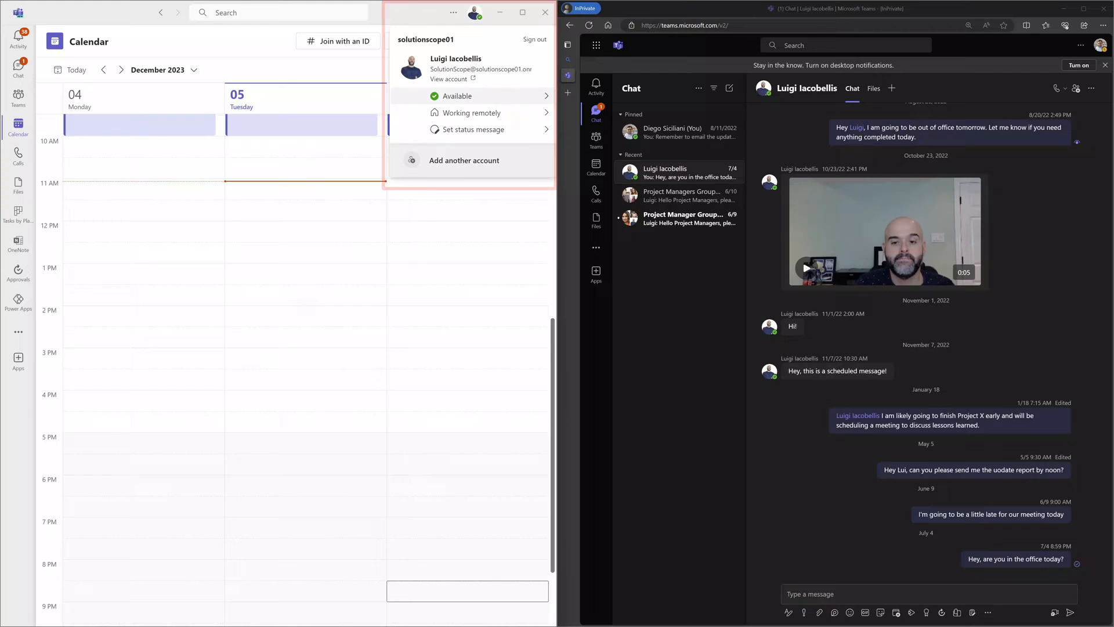
left_click(456, 96)
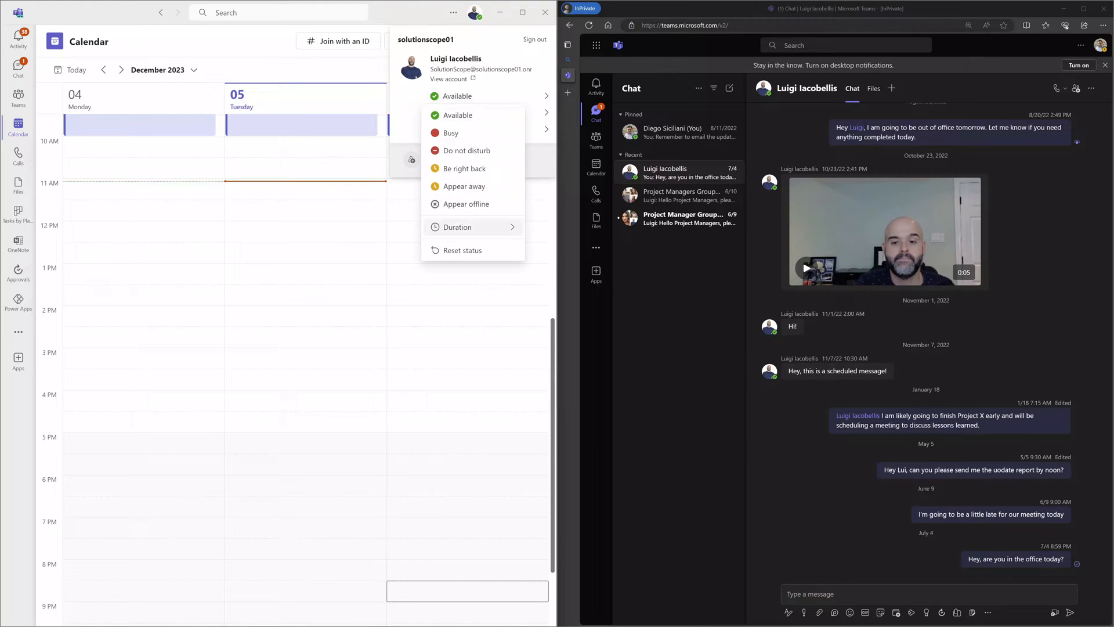
left_click(458, 227)
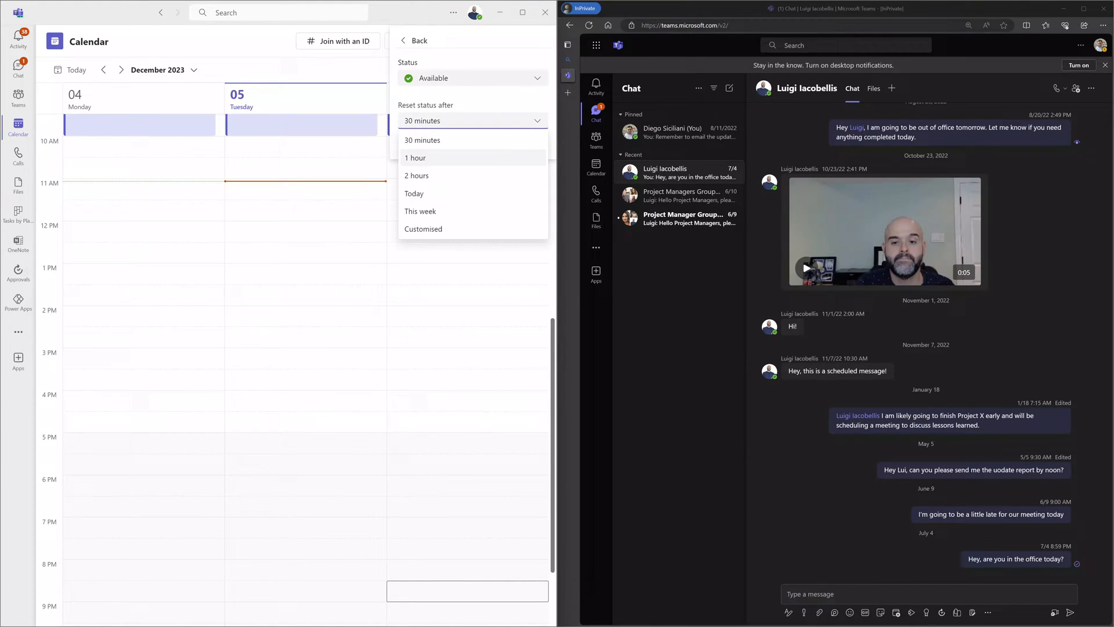
left_click(417, 175)
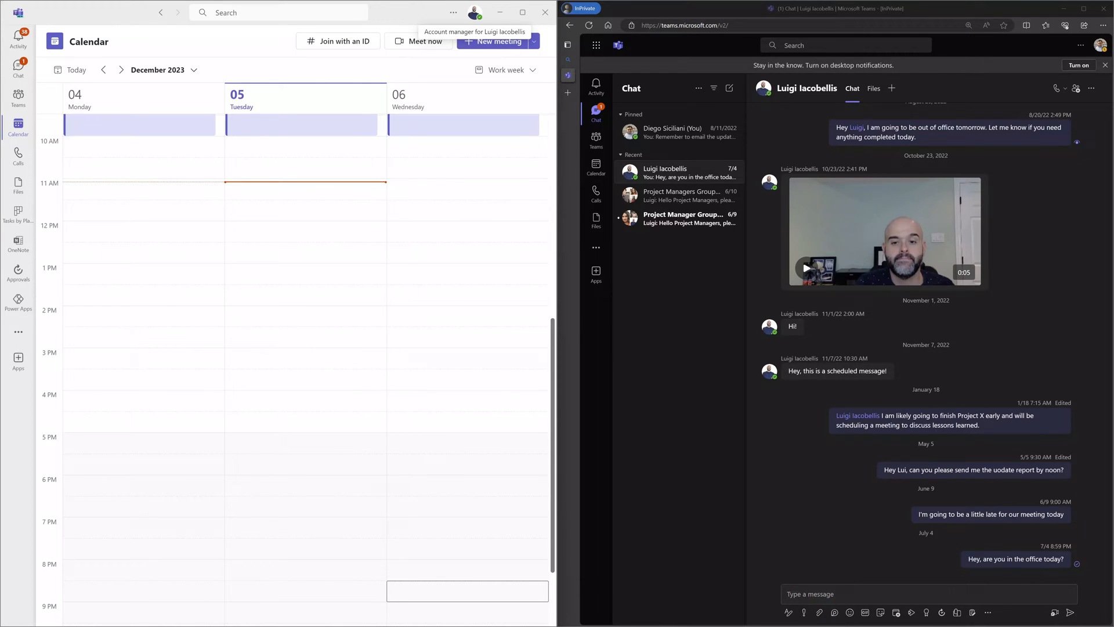
left_click(421, 41)
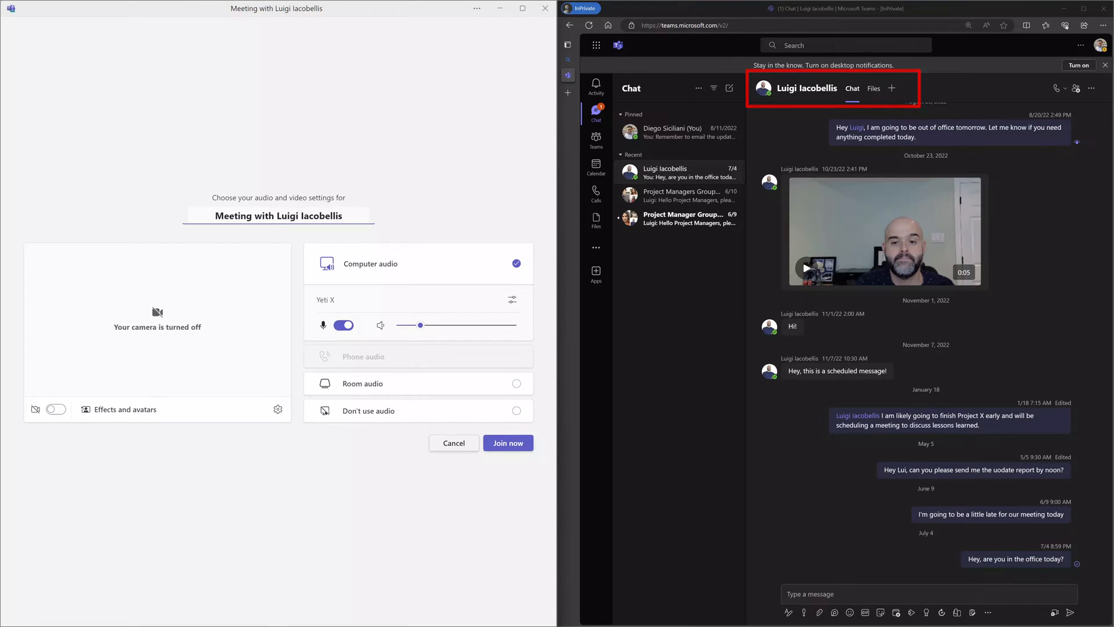
Join the instant meeting with Luigi using the current audio settings
left_click(508, 442)
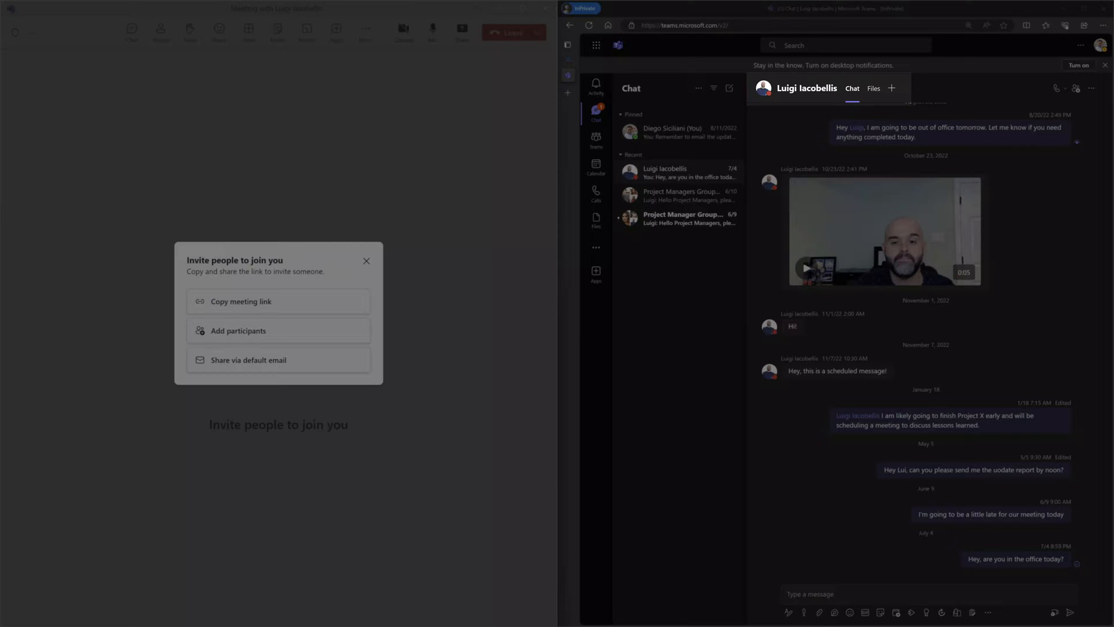